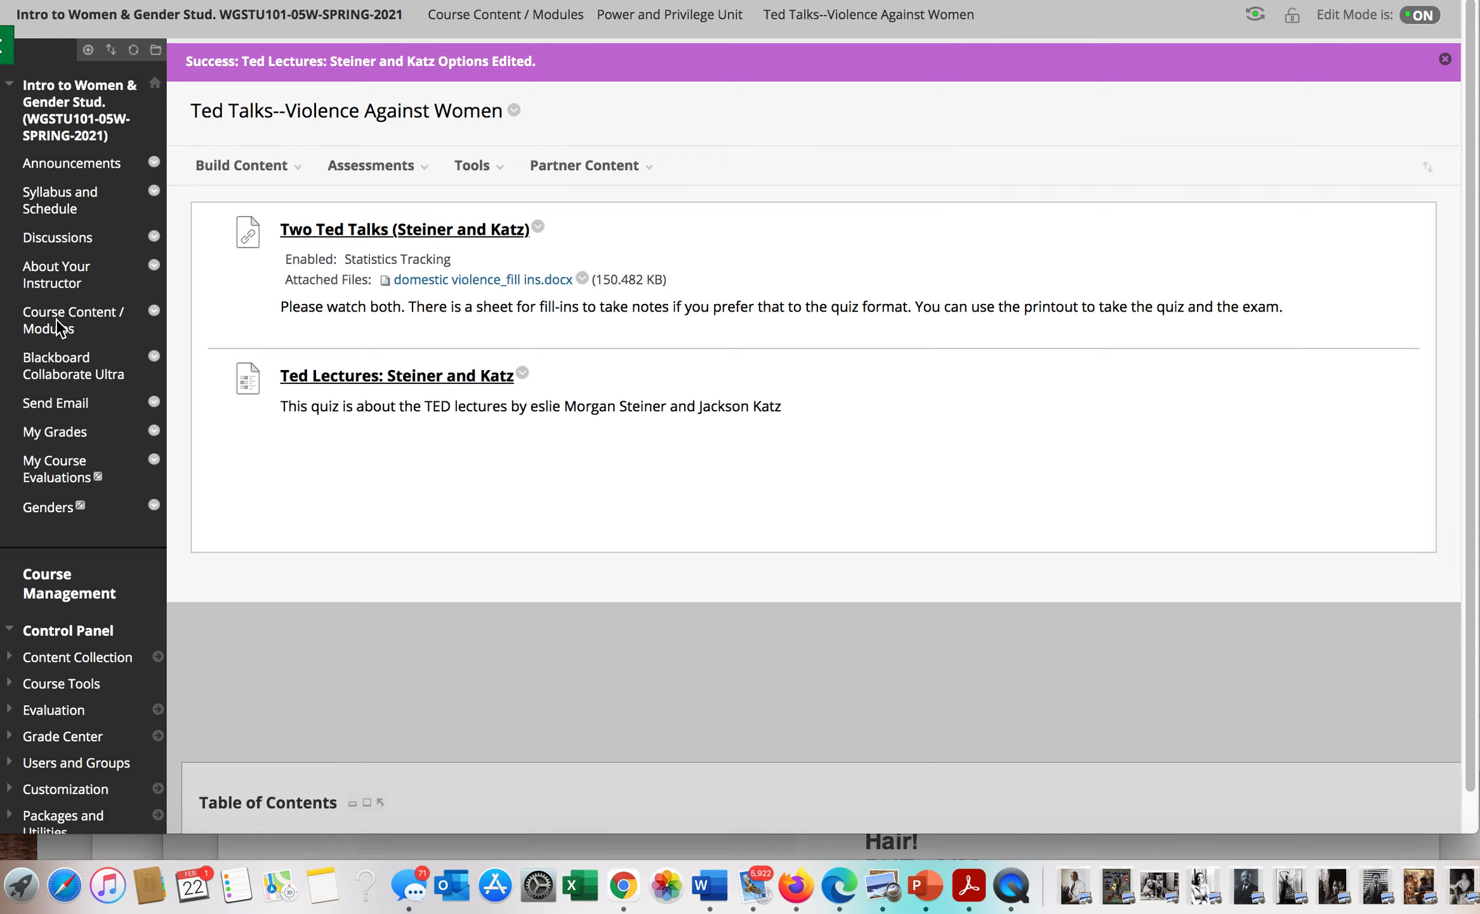
# Step: Return to the Course Content / Modules page listing the Genders and Power and Privilege units
pyautogui.click(73, 320)
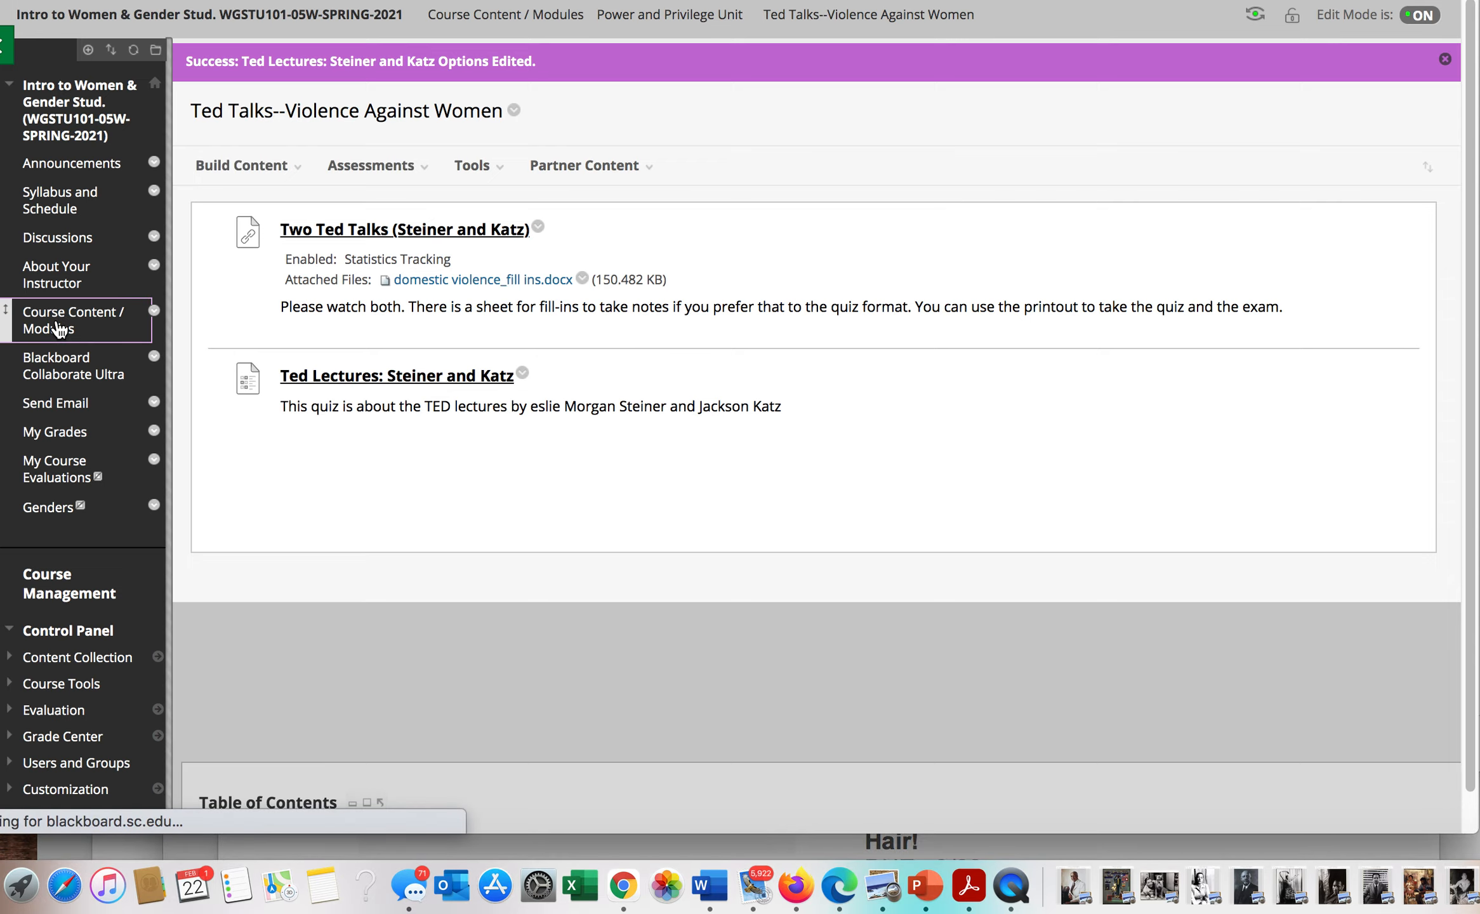
pyautogui.click(73, 319)
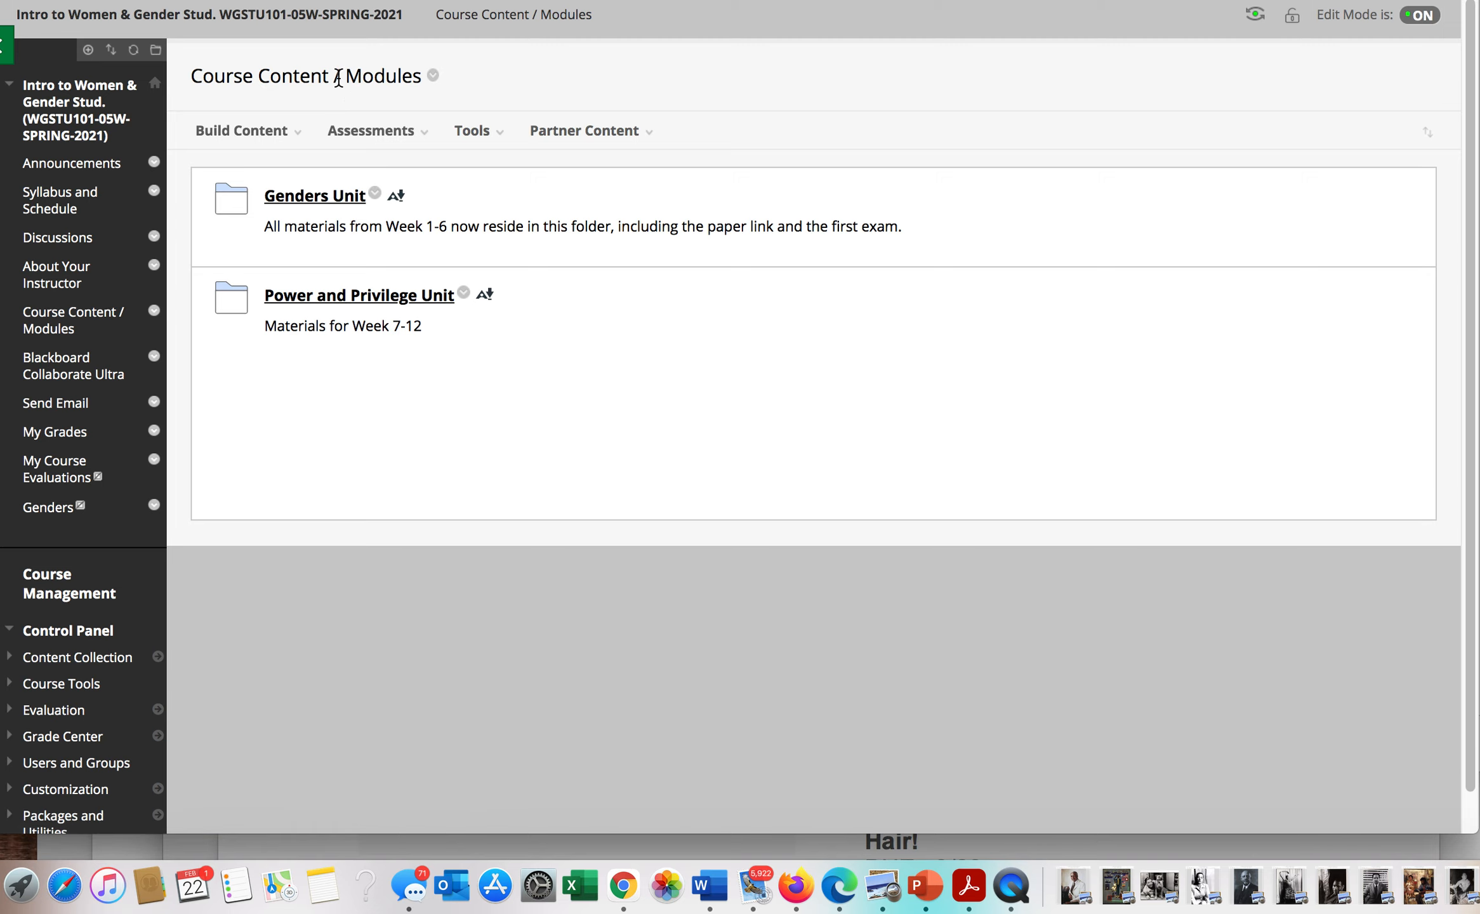
pyautogui.moveTo(313, 196)
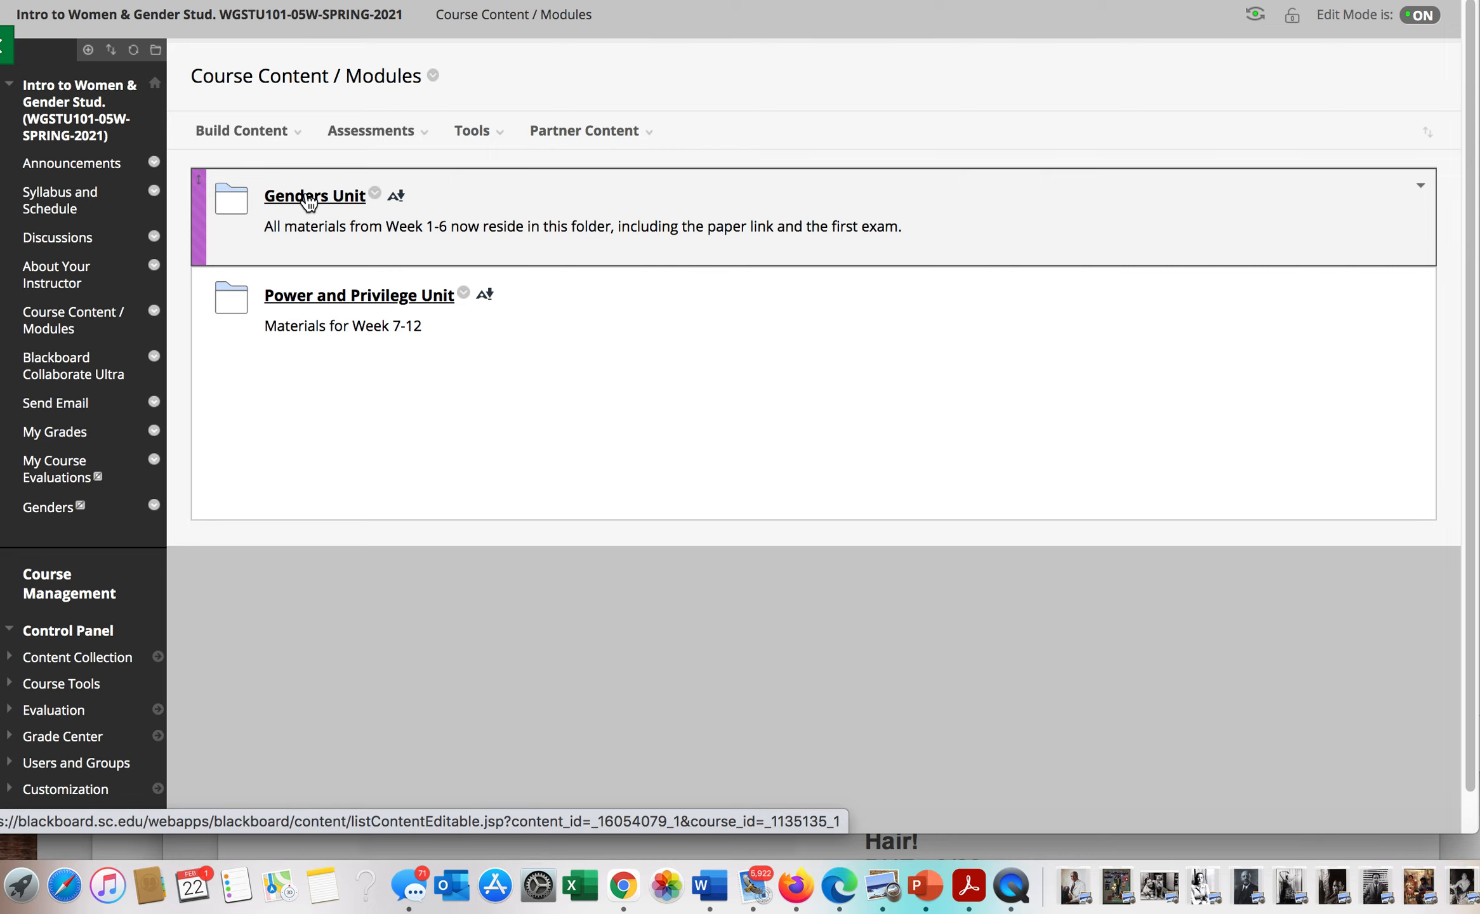
pyautogui.moveTo(326, 301)
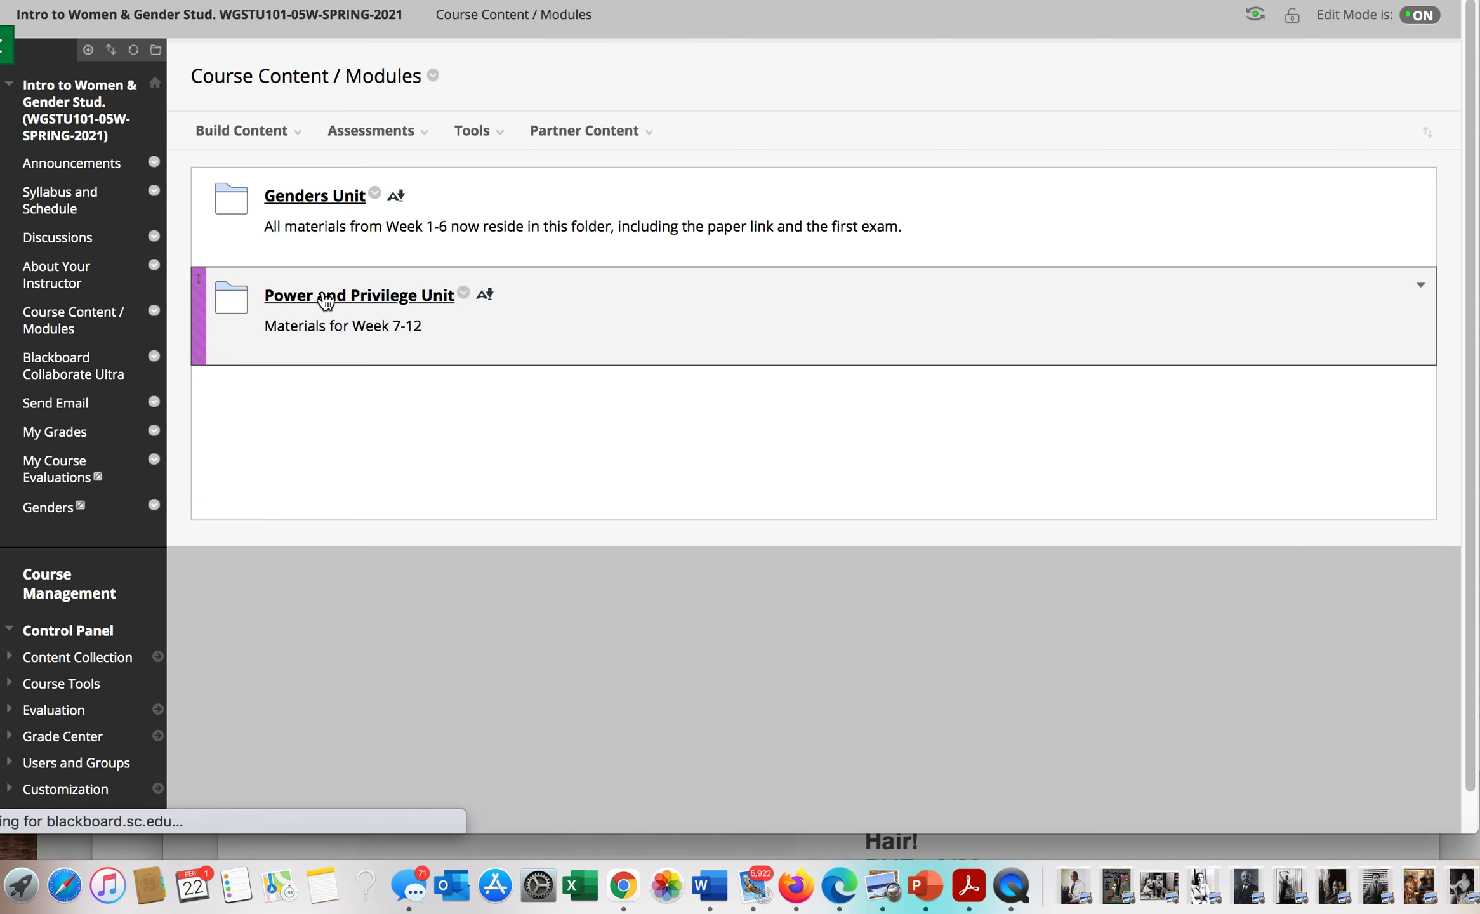
# Step: Show the Power and Privilege Unit's readings from White Privilege down through Angela Davis
pyautogui.click(359, 294)
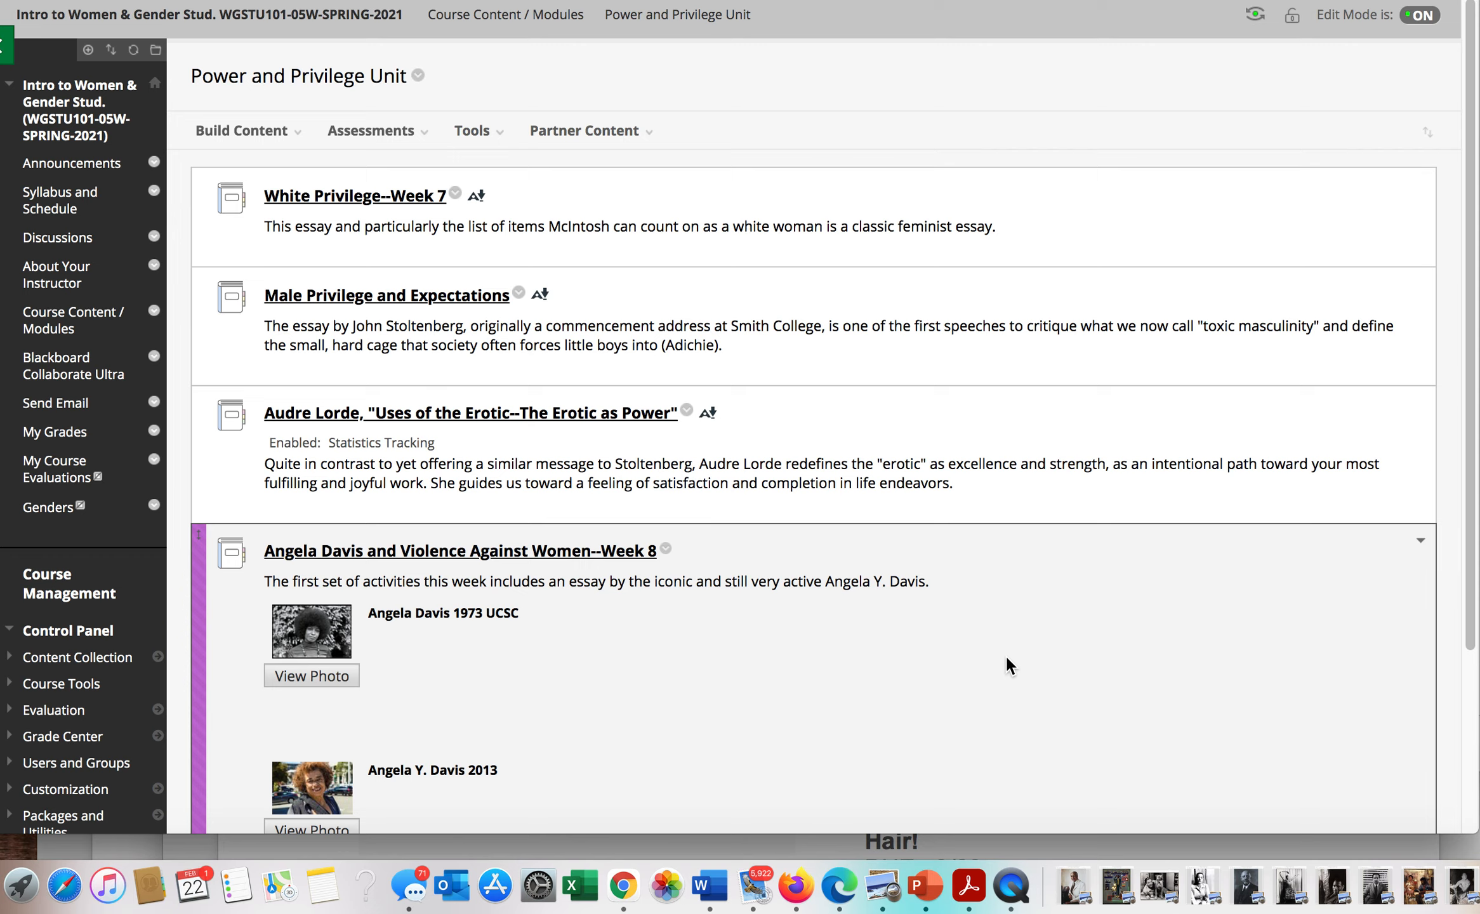
pyautogui.moveTo(858, 634)
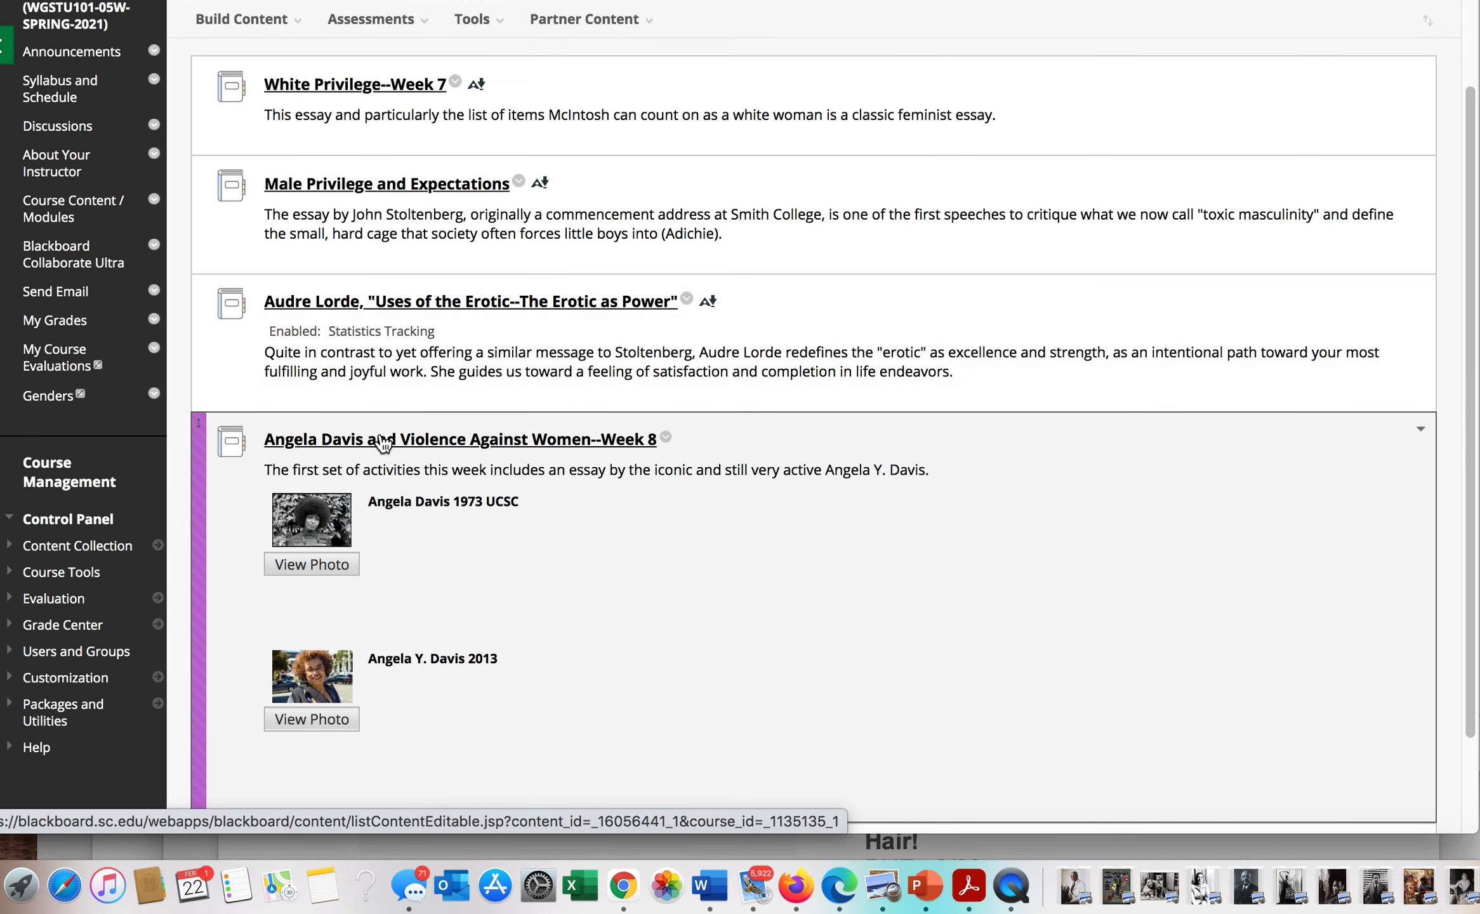
pyautogui.scroll(-3)
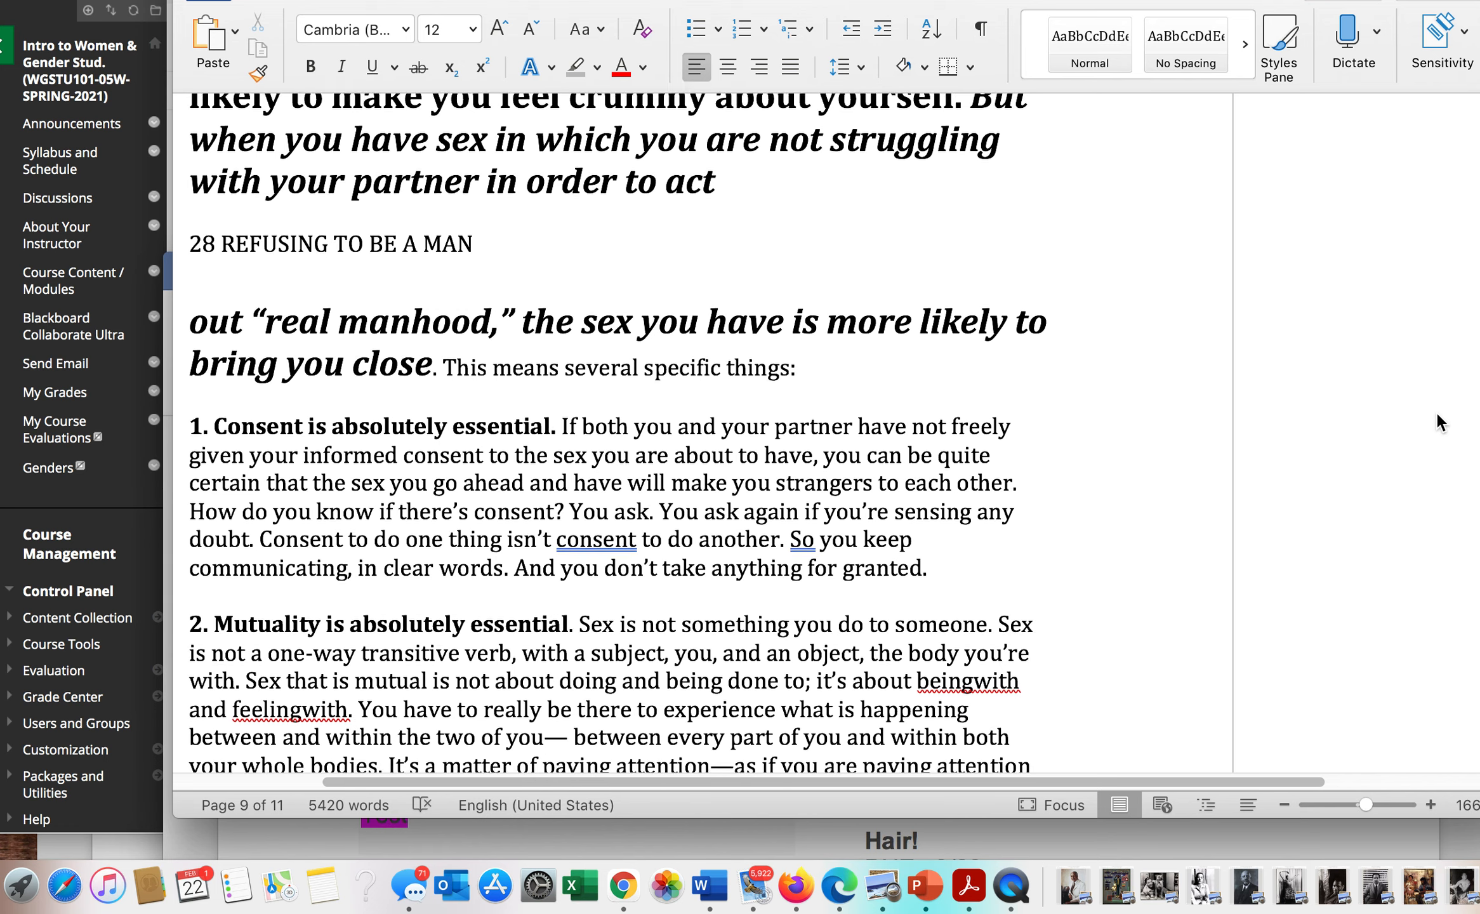
# Step: Read down the annotated stoltenbergword.docx through the consent, mutuality and respect points
pyautogui.scroll(-3)
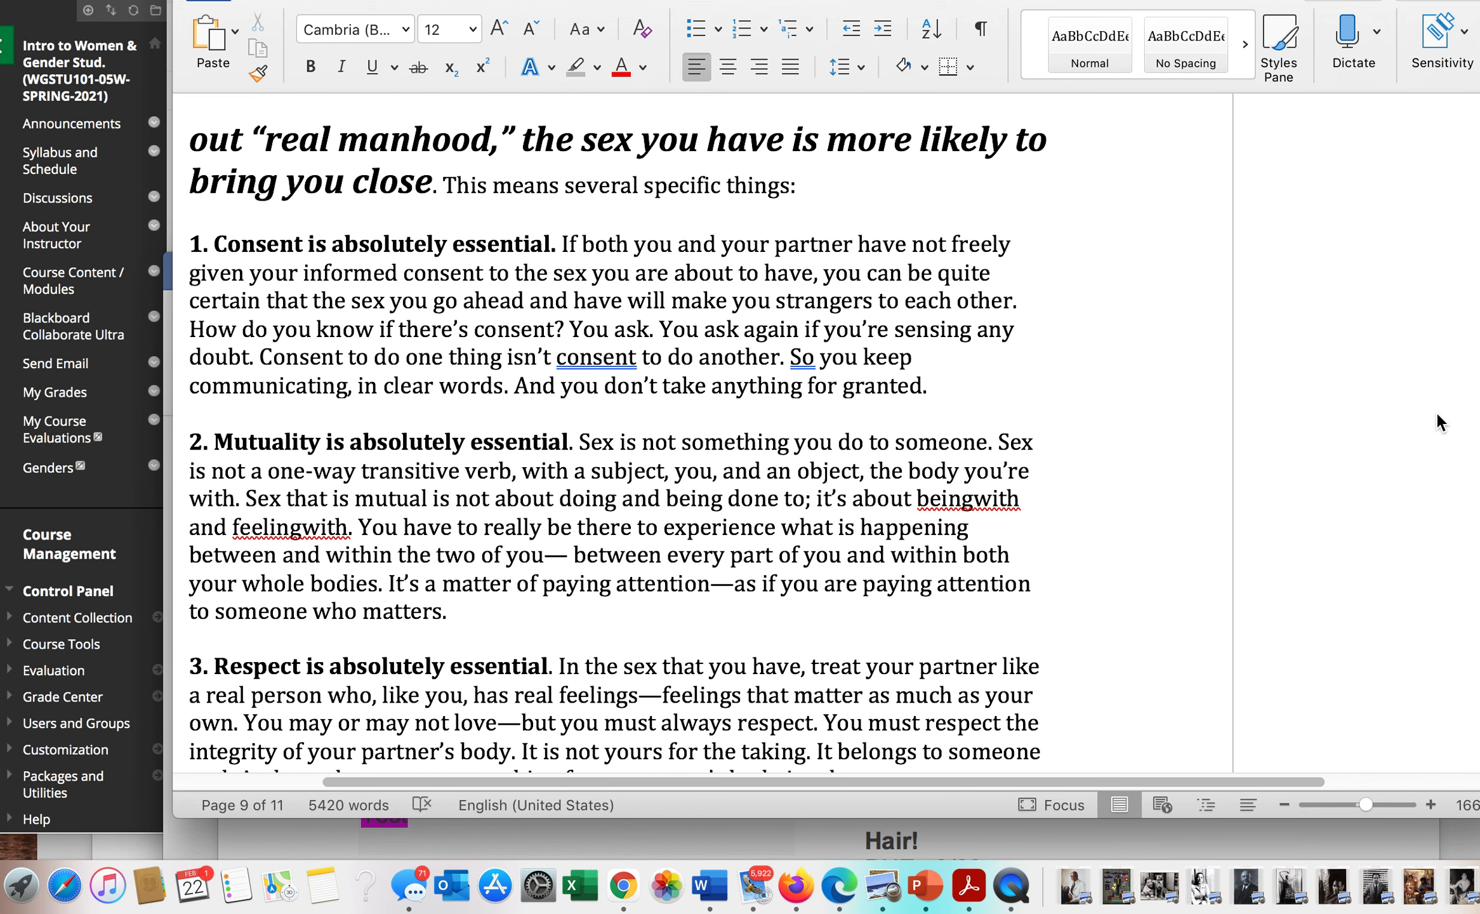
pyautogui.scroll(-3)
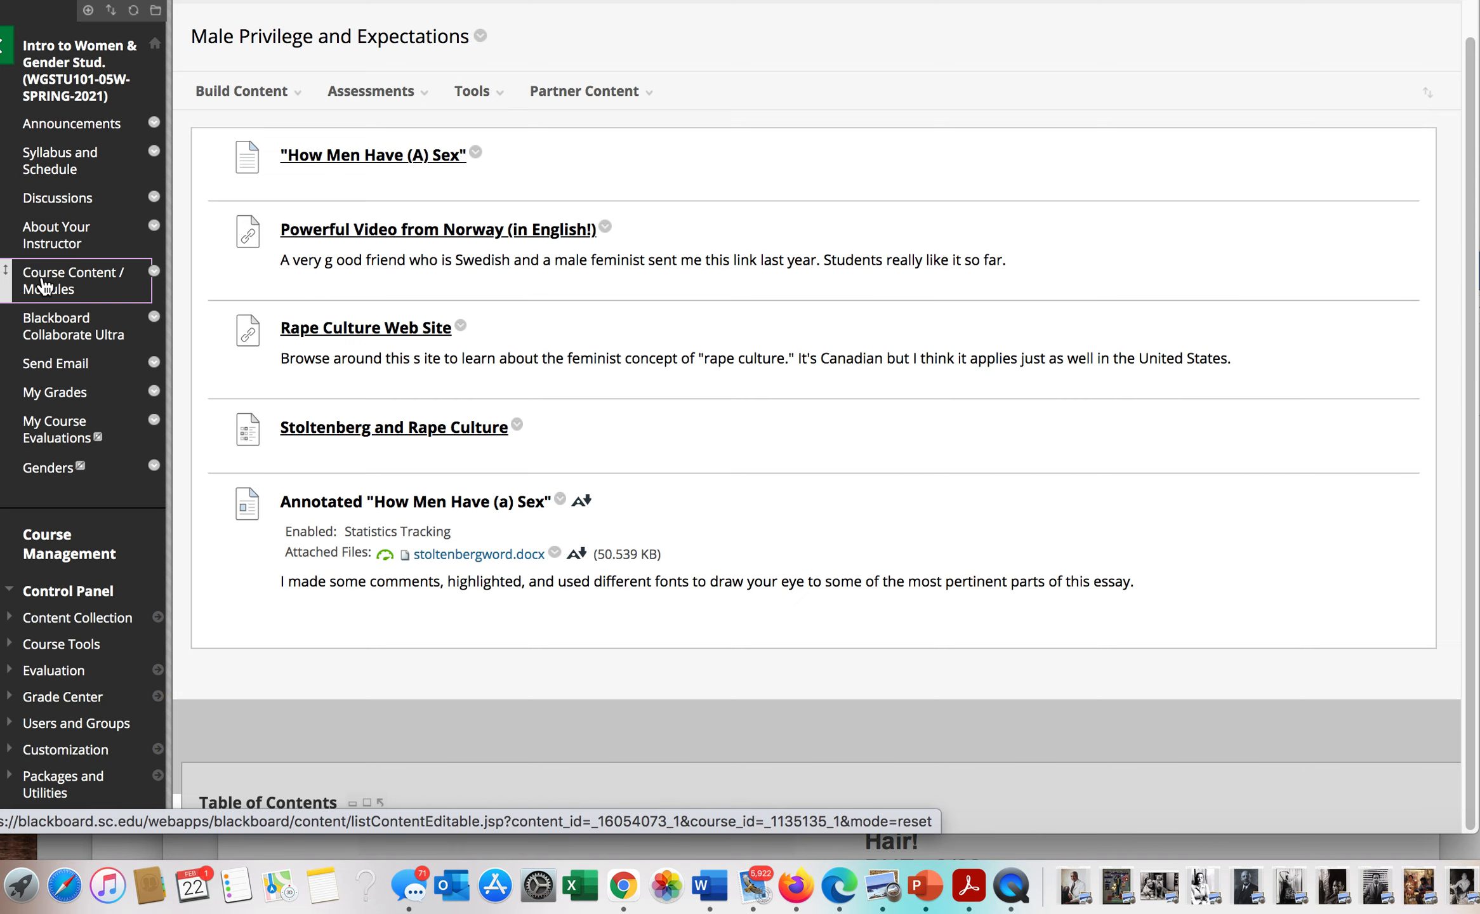
# Step: Return to the Course Content / Modules page listing the two unit folders
pyautogui.click(74, 280)
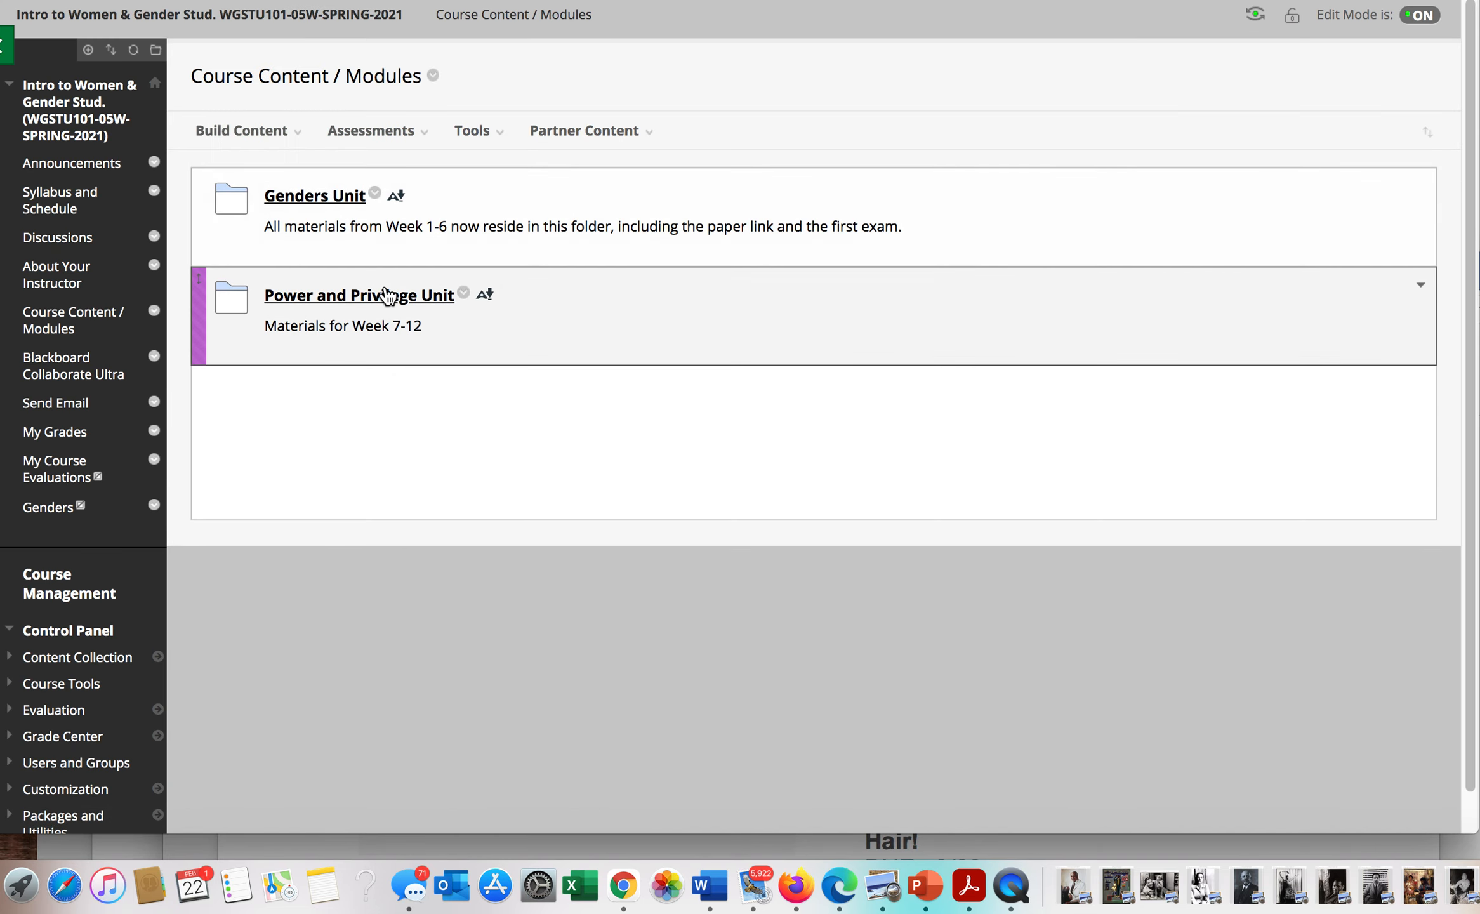
pyautogui.moveTo(359, 294)
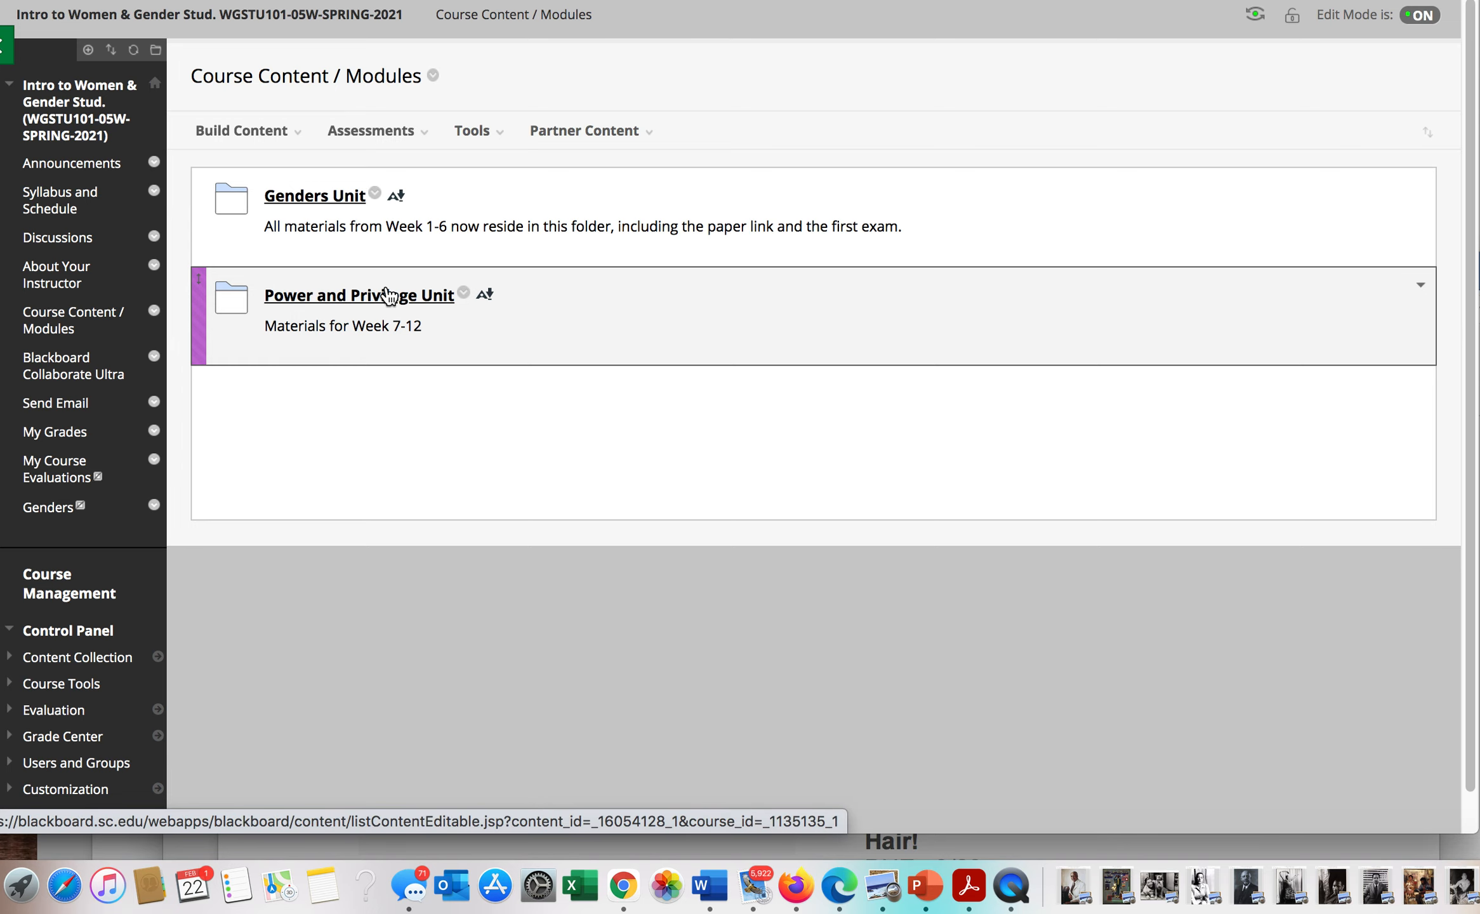
# Step: Reopen the Power and Privilege Unit and show its readings from White Privilege through Angela Davis
pyautogui.click(360, 293)
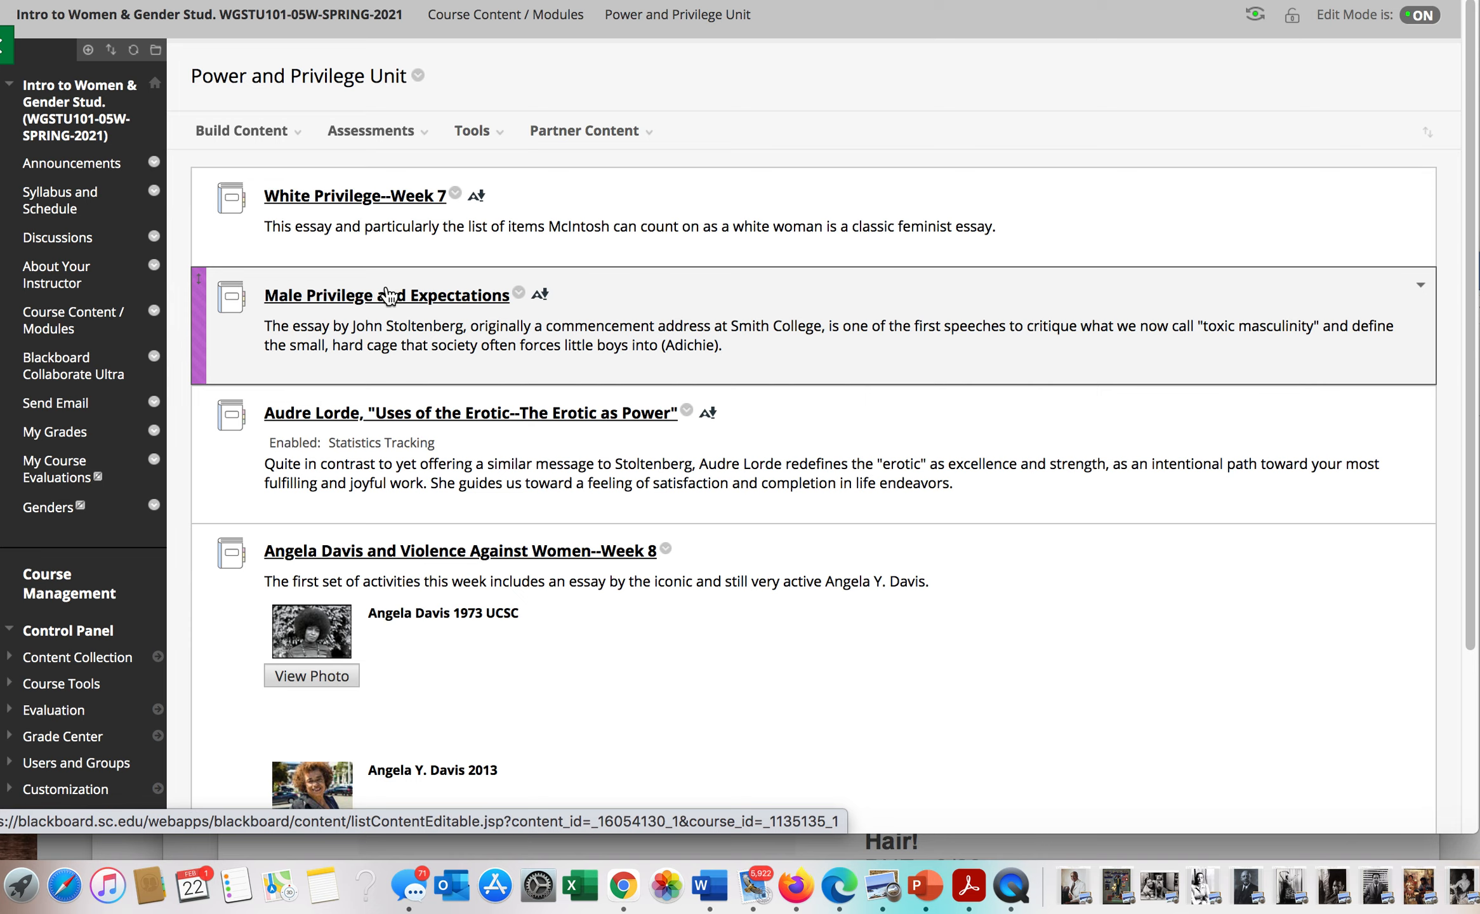
pyautogui.scroll(-3)
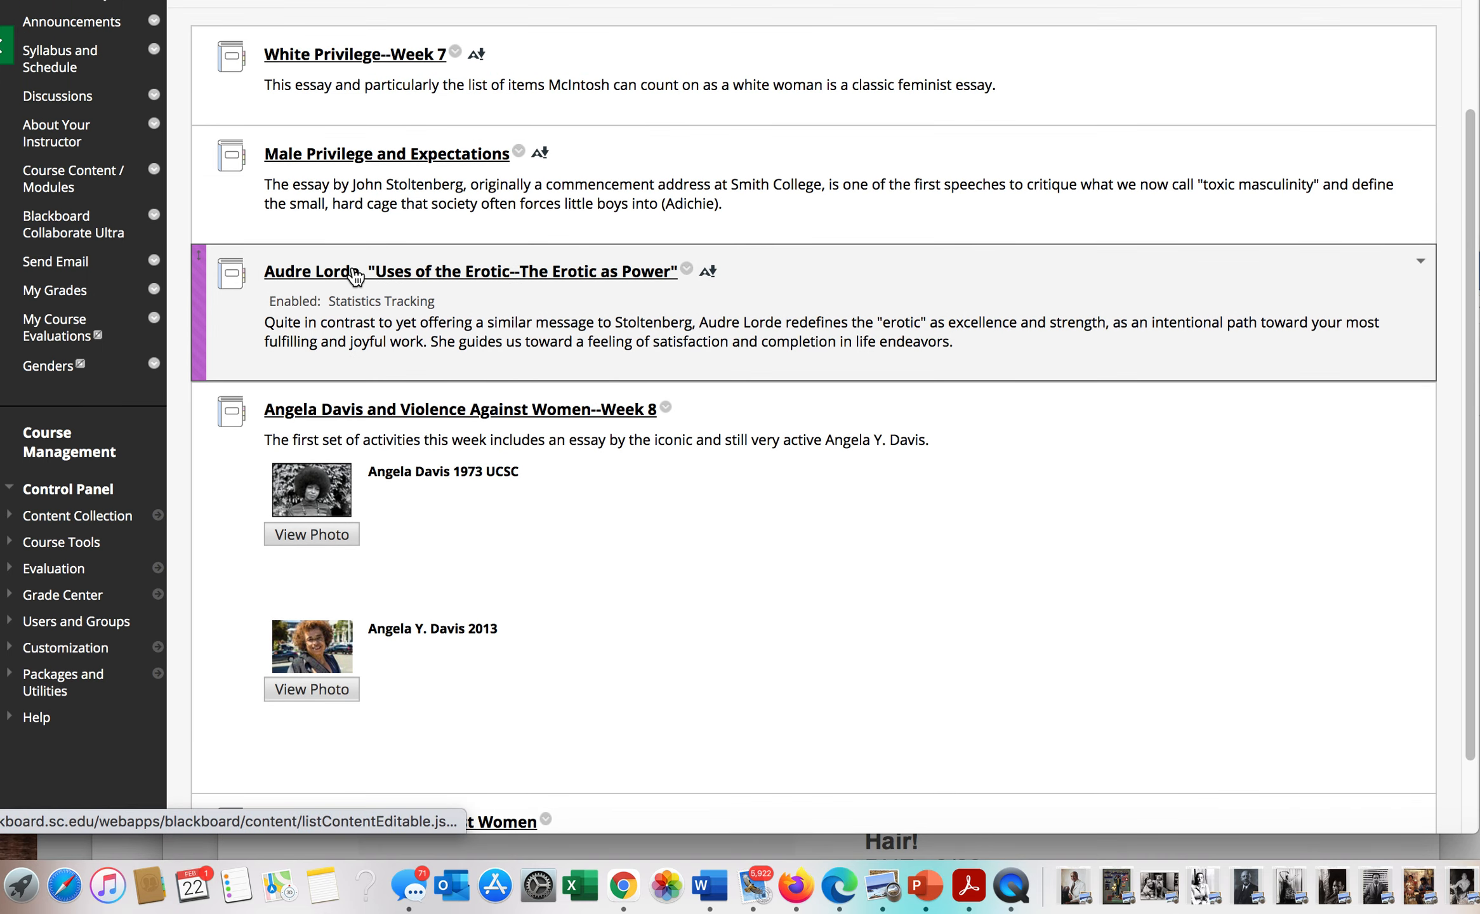
pyautogui.moveTo(357, 271)
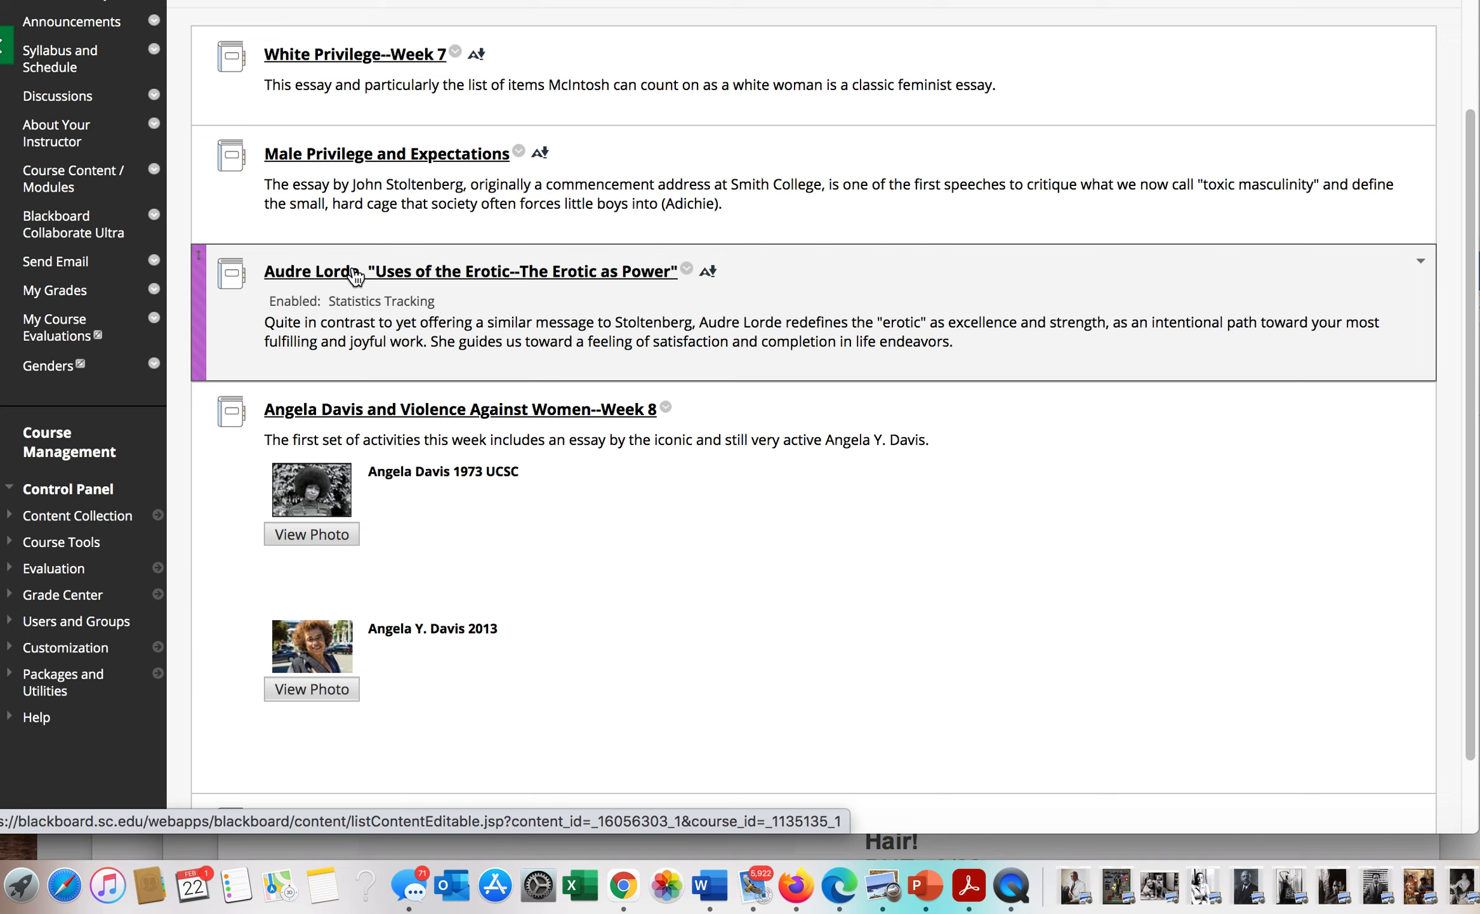